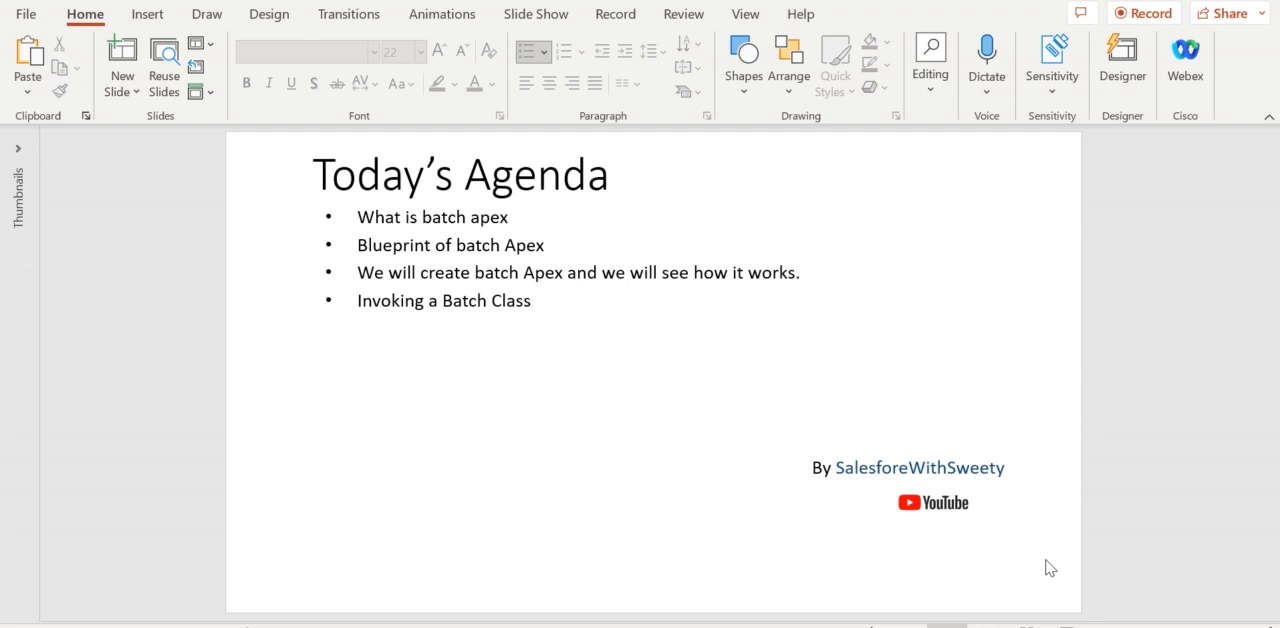
{"action": "mouse_move", "coordinate": [1145, 535]}
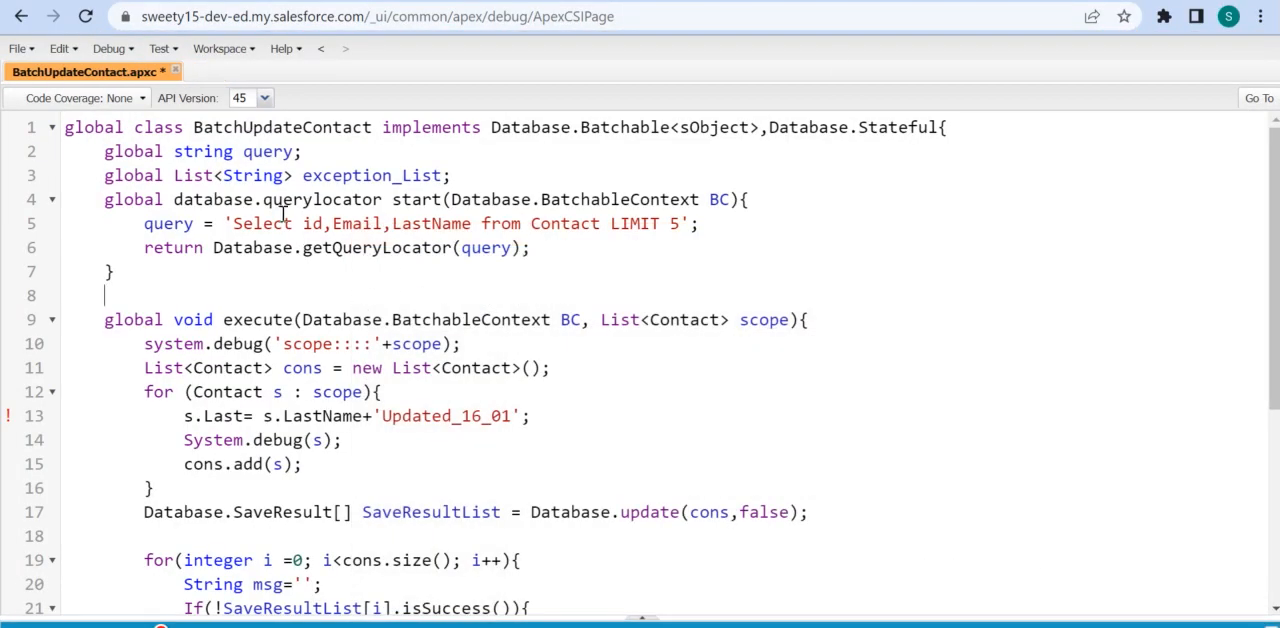
Remove ',Database.Stateful' from BatchUpdateContact and change 's.Last=' to 's.LastName=' on line 13
{"action": "double_click", "coordinate": [281, 127]}
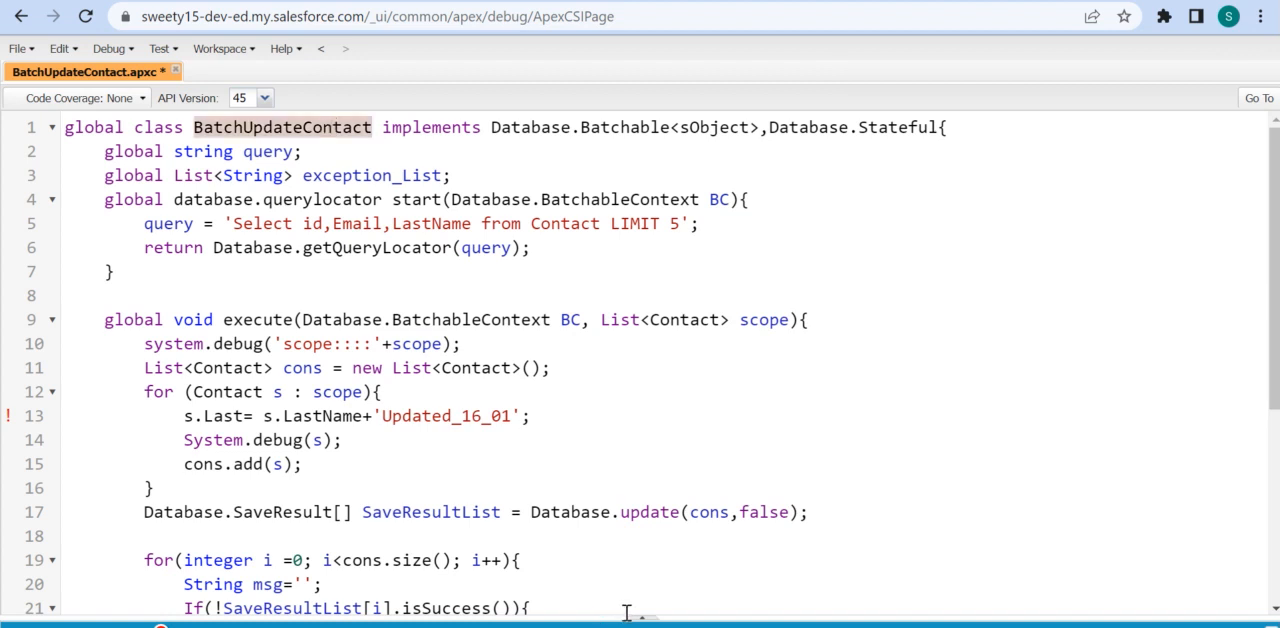
{"action": "mouse_move", "coordinate": [497, 127]}
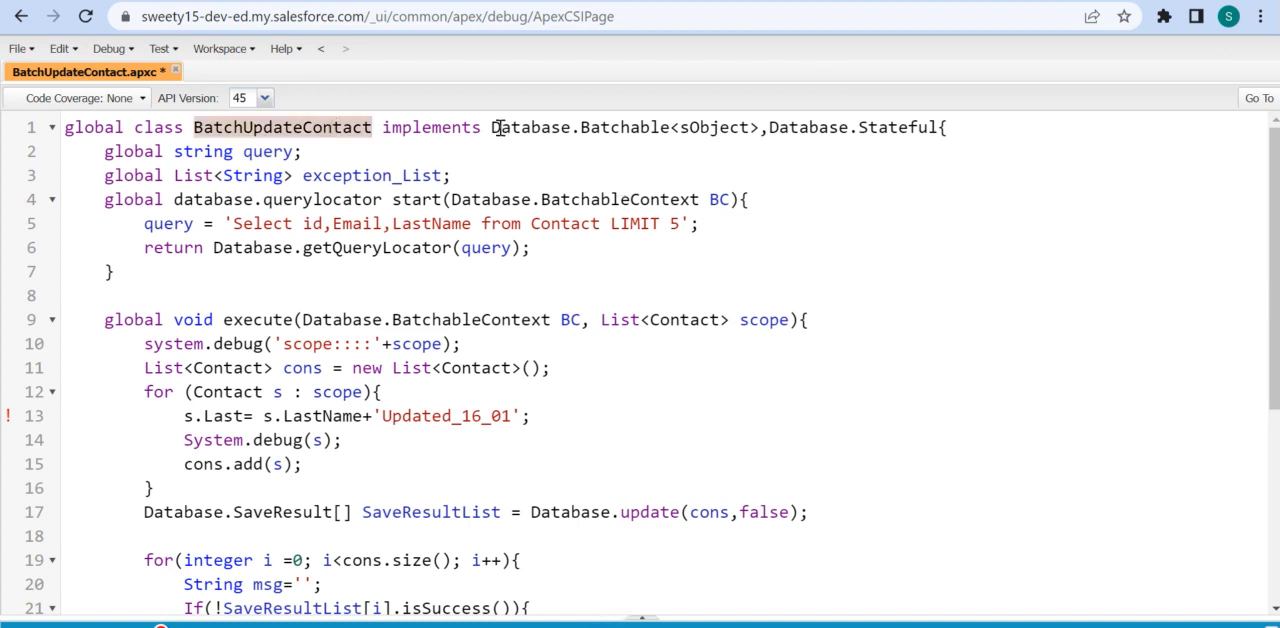
{"action": "left_click_drag", "start_coordinate": [490, 127], "coordinate": [705, 127]}
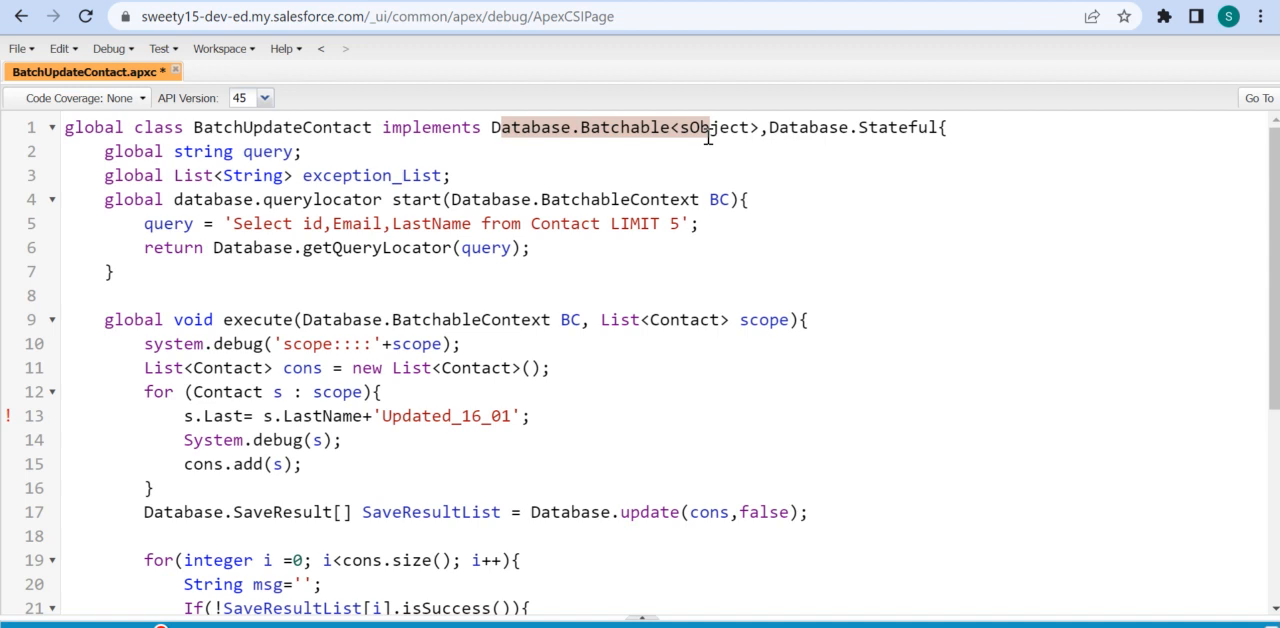
{"action": "mouse_move", "coordinate": [770, 127]}
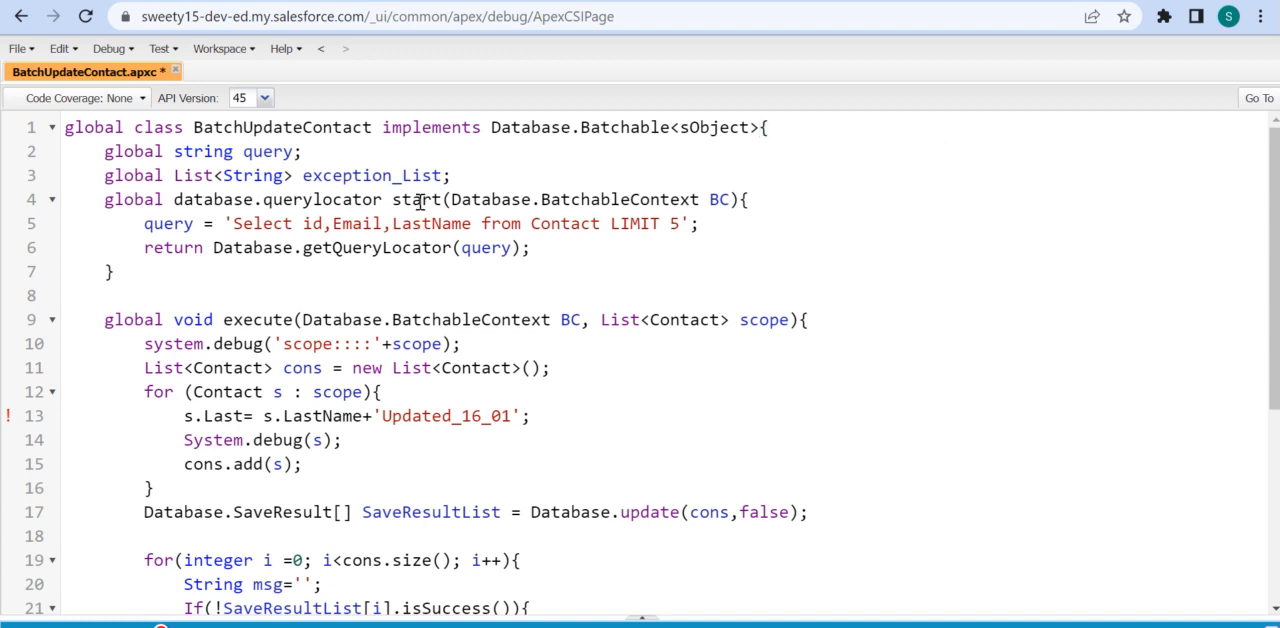
{"action": "double_click", "coordinate": [416, 199]}
{"action": "type", "text": "Name"}
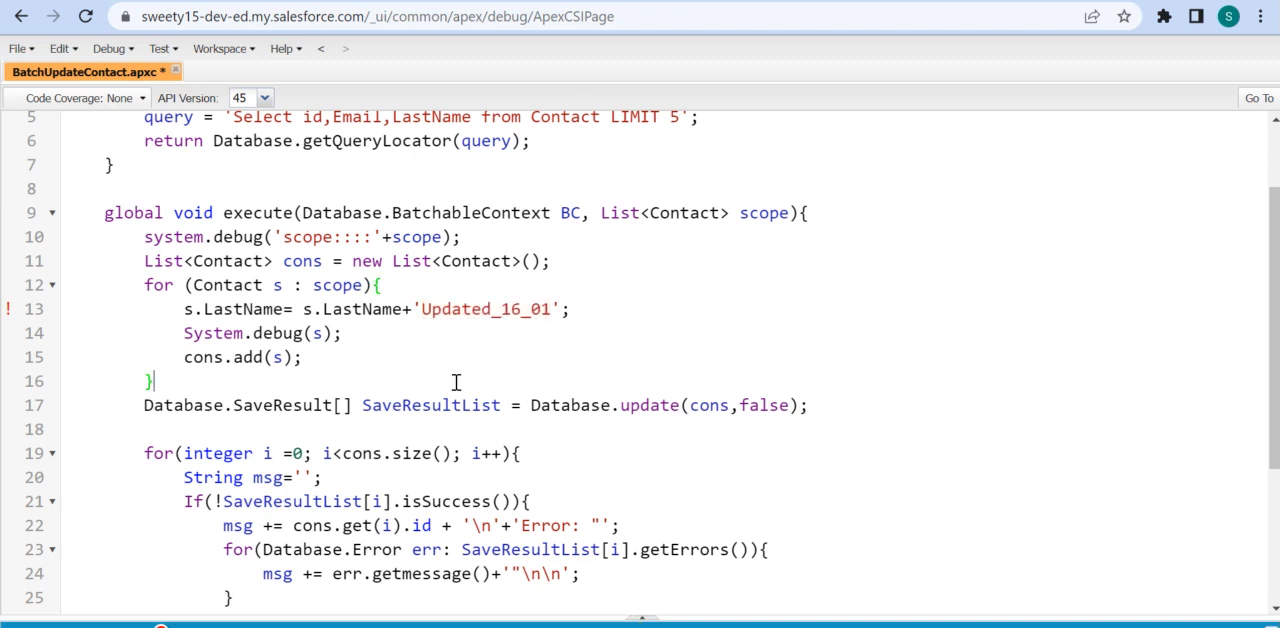
Save BatchUpdateContact.apxc with Ctrl+S, then review the update call in execute
{"action": "key", "text": "ctrl+s"}
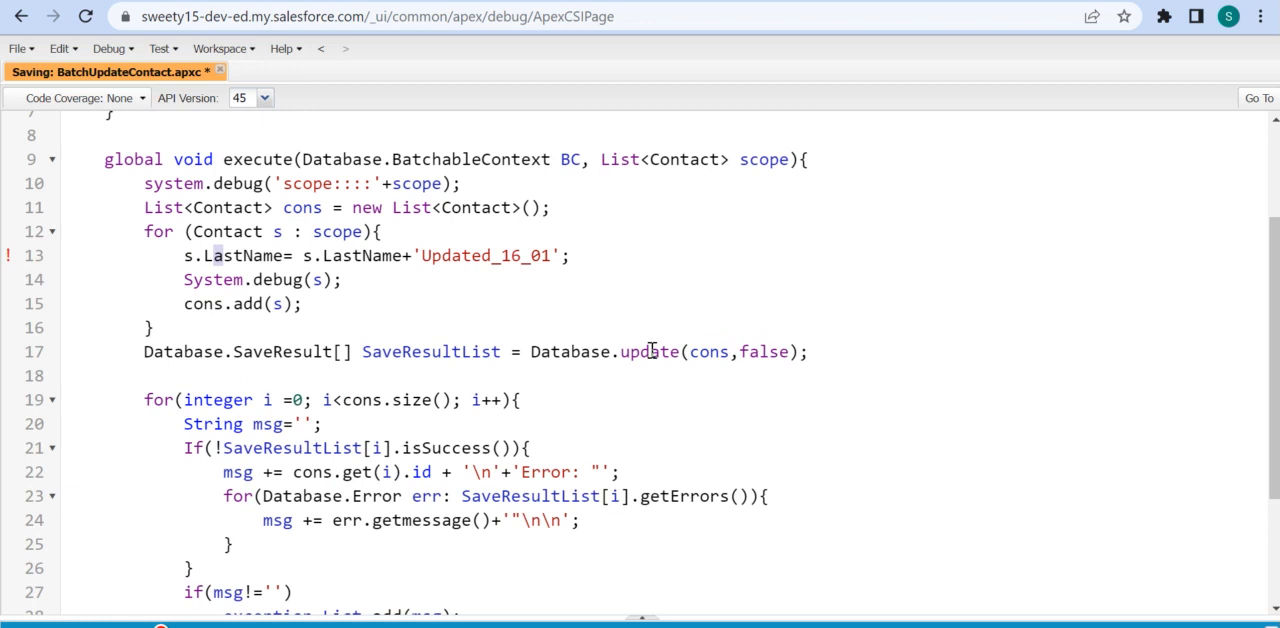
{"action": "double_click", "coordinate": [649, 351]}
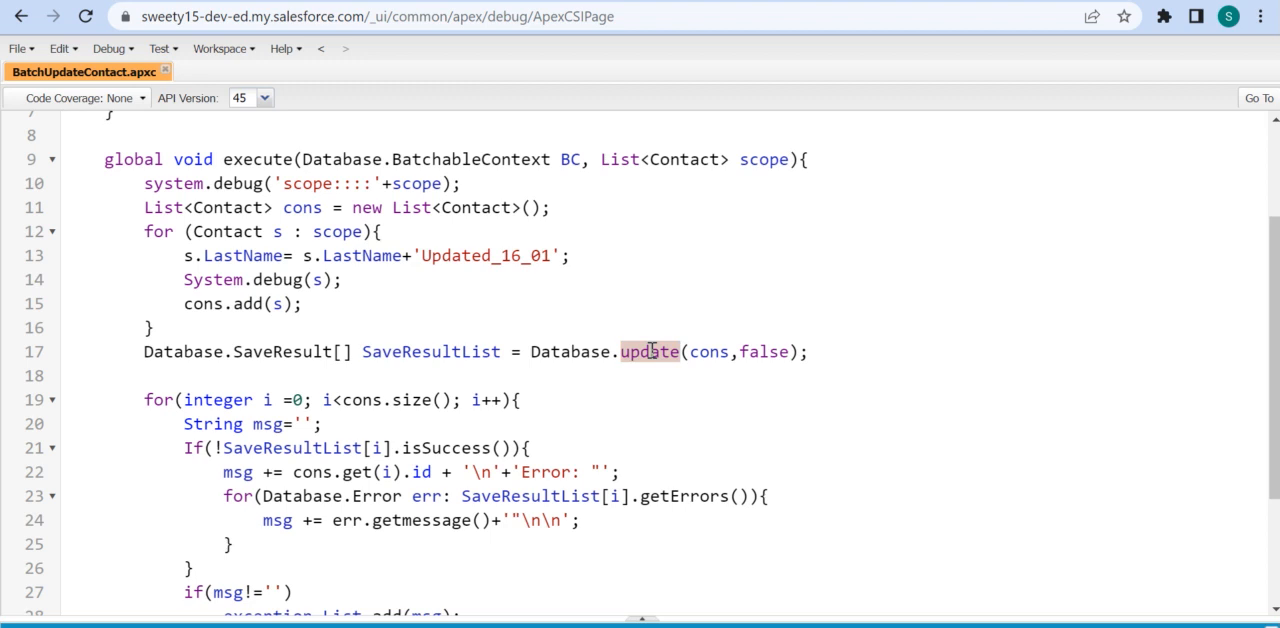
{"action": "scroll", "scroll_direction": "down", "scroll_amount": 3}
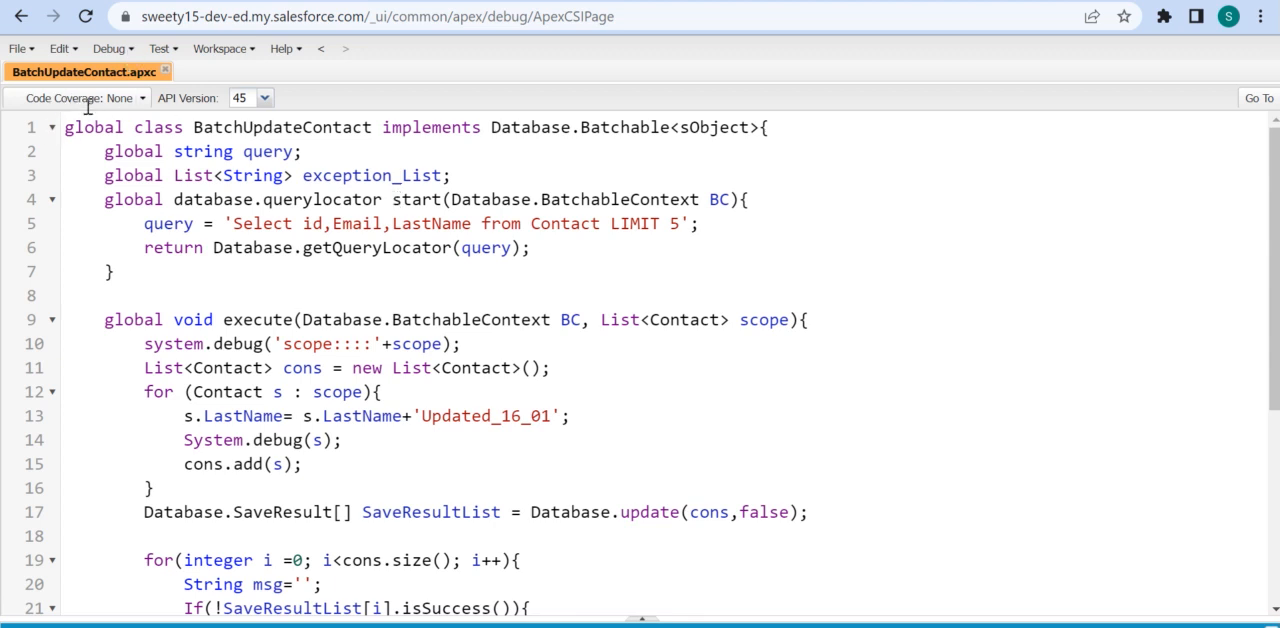
Run database.executeBatch on a BatchUpdateContact instance from the Execute Anonymous Window
{"action": "left_click", "coordinate": [108, 48]}
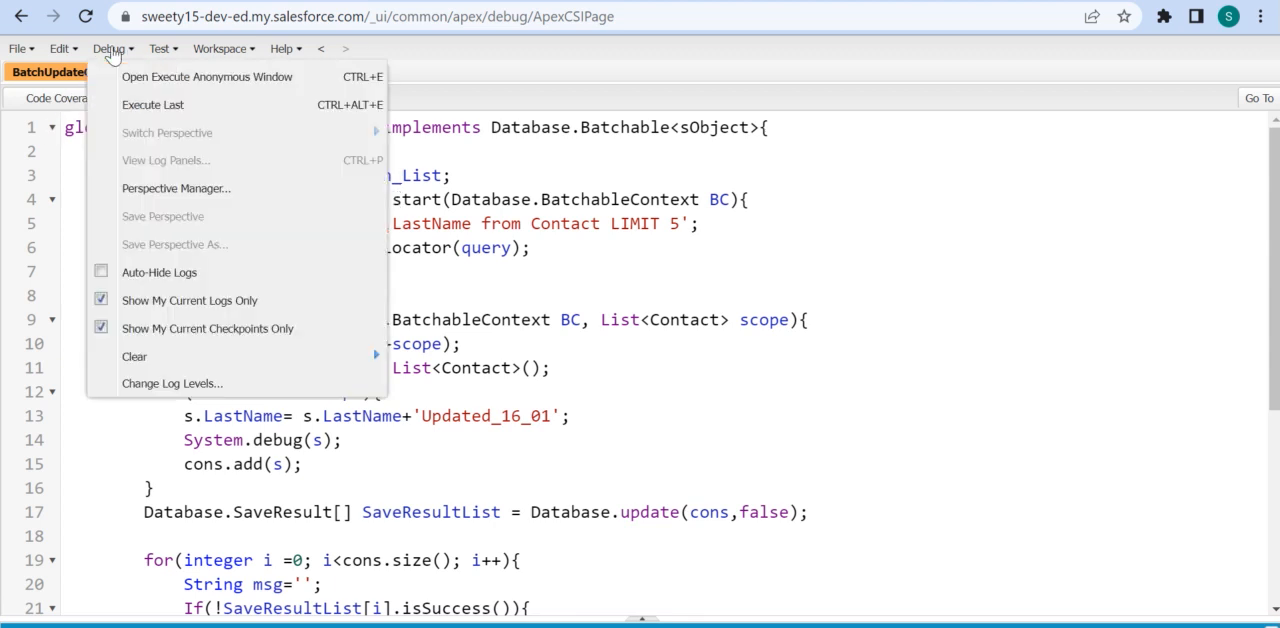
{"action": "left_click", "coordinate": [207, 77]}
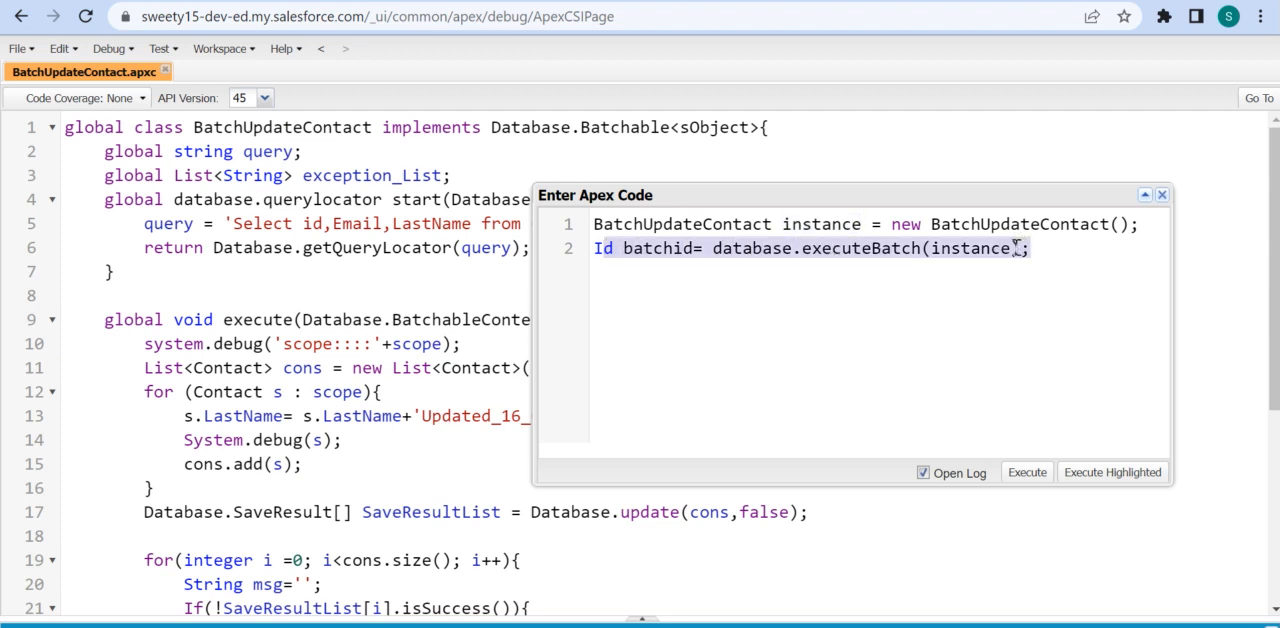
{"action": "left_click", "coordinate": [1010, 248]}
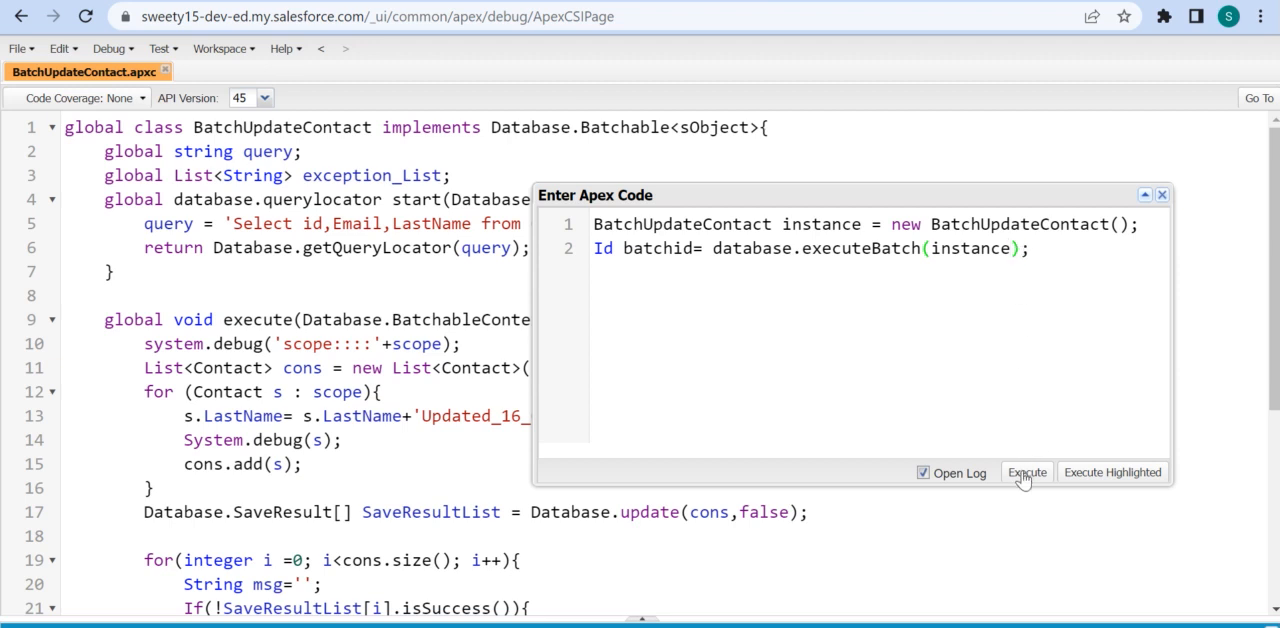
{"action": "left_click", "coordinate": [1026, 472]}
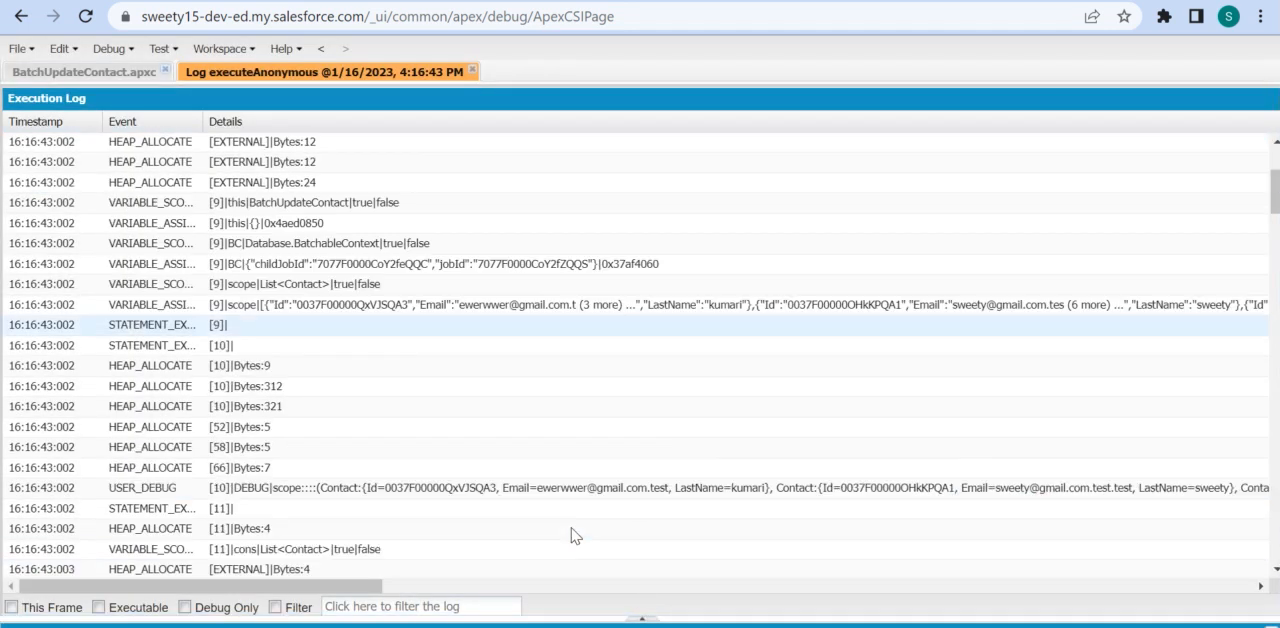
{"action": "scroll", "scroll_direction": "down", "scroll_amount": 3}
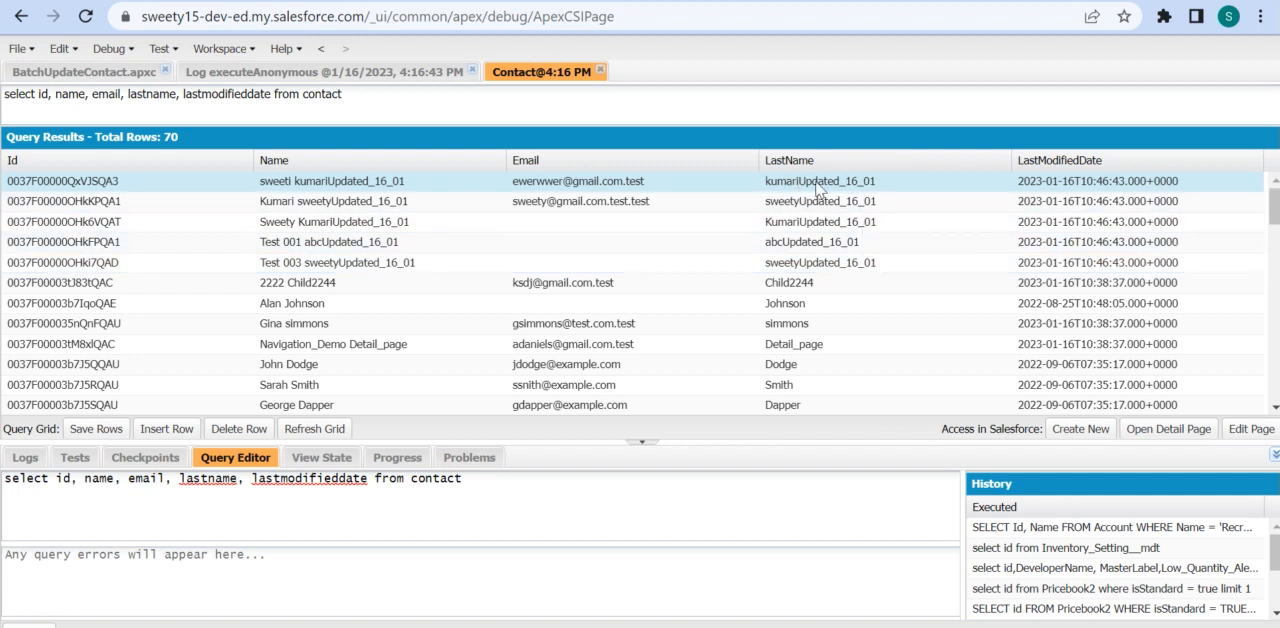
{"action": "mouse_move", "coordinate": [826, 213]}
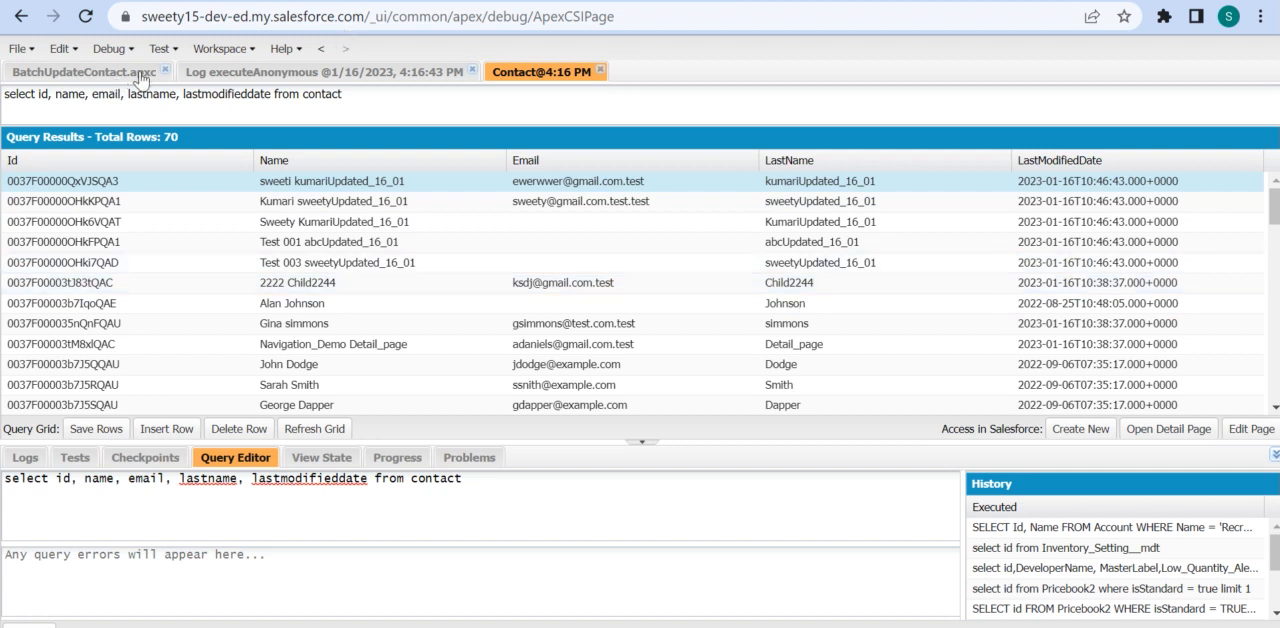
Switch back to the BatchUpdateContact.apxc tab after reviewing the Updated_16_01 contact results
{"action": "left_click", "coordinate": [80, 71]}
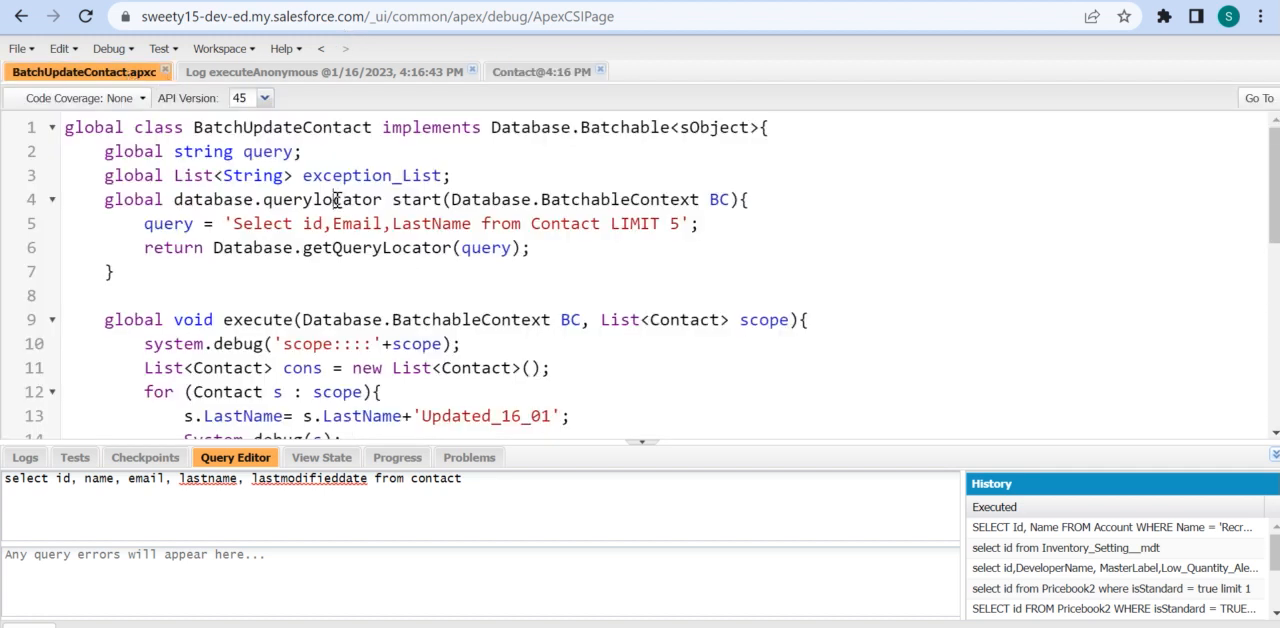